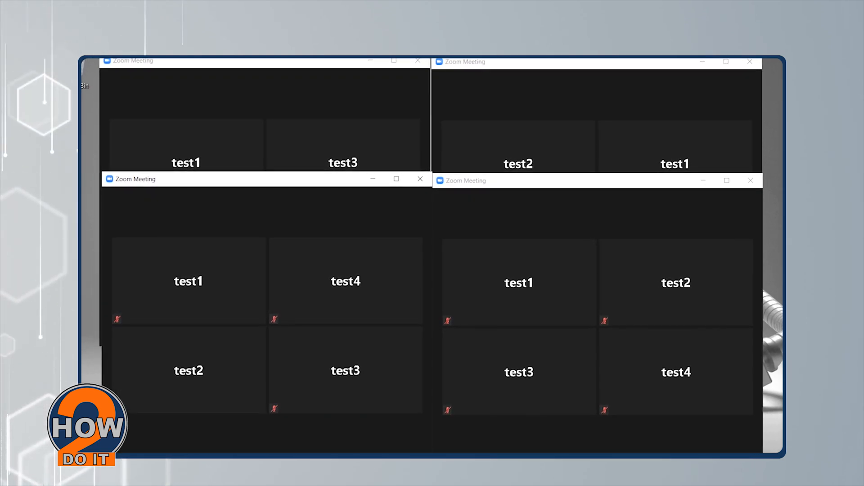
Bring up the context menu of the Zoom shortcut on the desktop.
{"action": "right_click", "coordinate": [200, 134]}
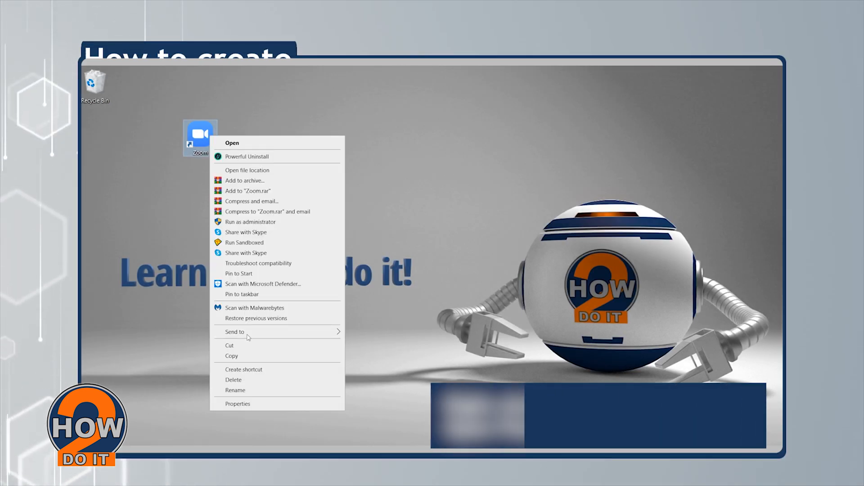
From the shortcut's Properties, open the install folder containing Zoom.exe.
{"action": "left_click", "coordinate": [238, 404]}
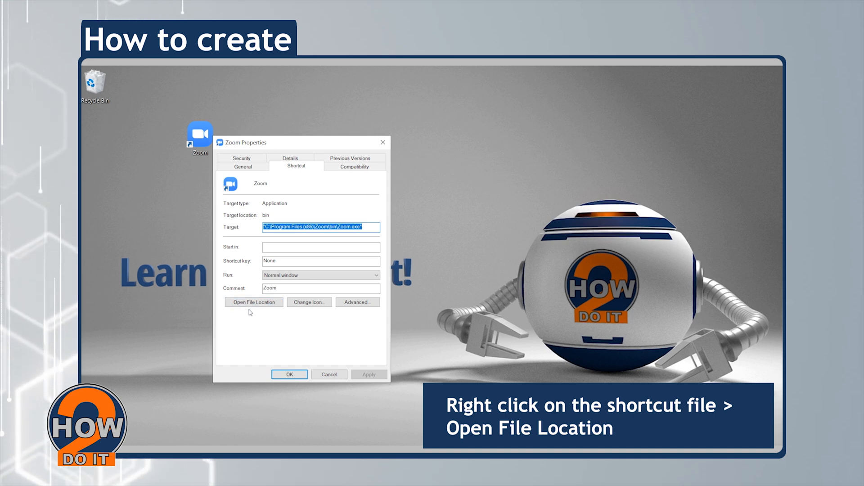
{"action": "left_click", "coordinate": [254, 302]}
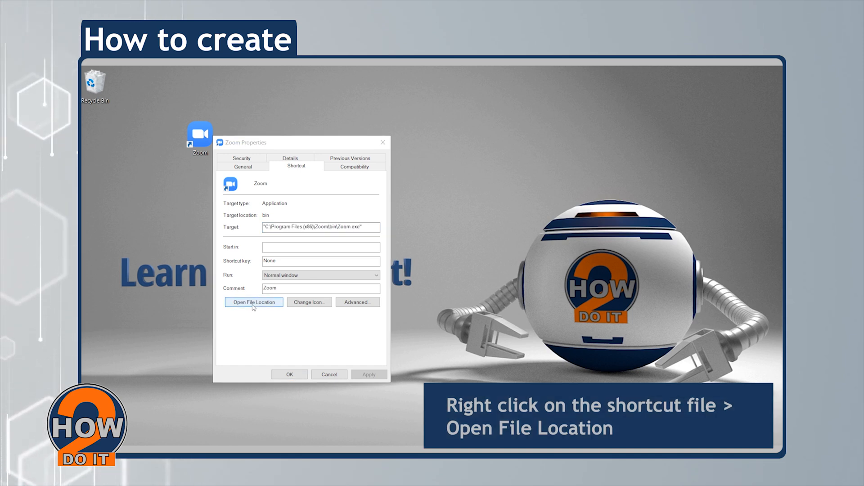
{"action": "left_click", "coordinate": [254, 303]}
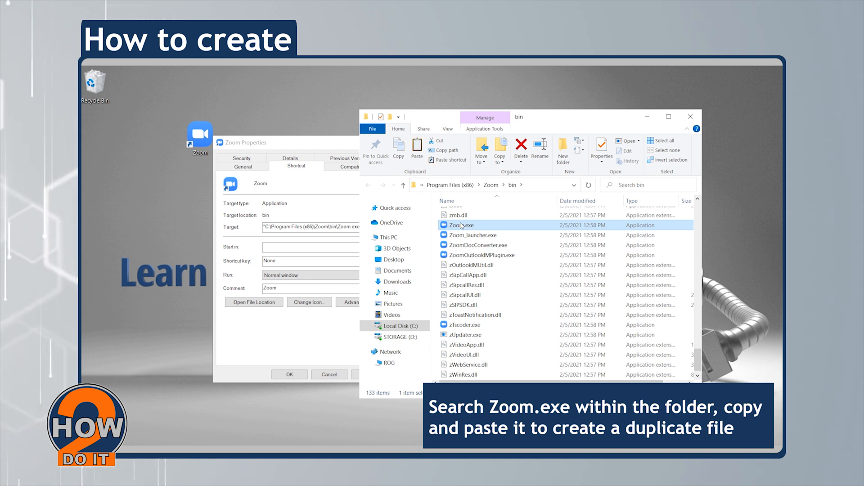
Paste two copies of Zoom.exe into the bin folder, approving the administrator prompts.
{"action": "left_click", "coordinate": [416, 148]}
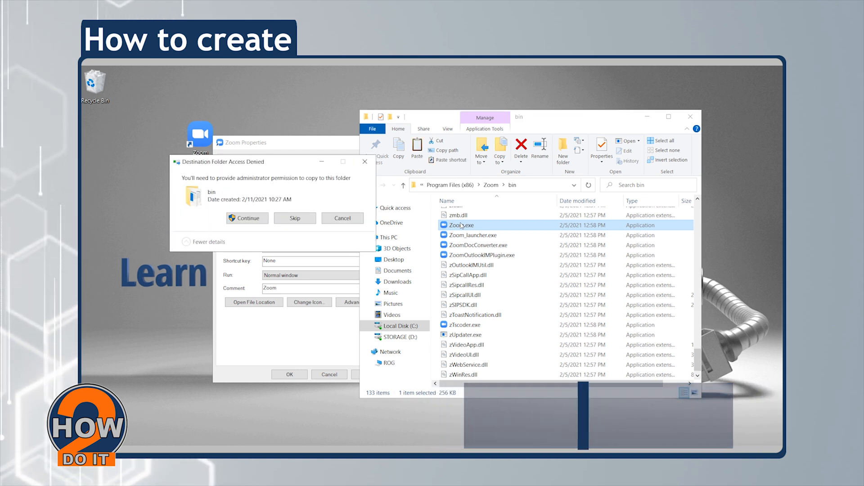
{"action": "left_click", "coordinate": [246, 218]}
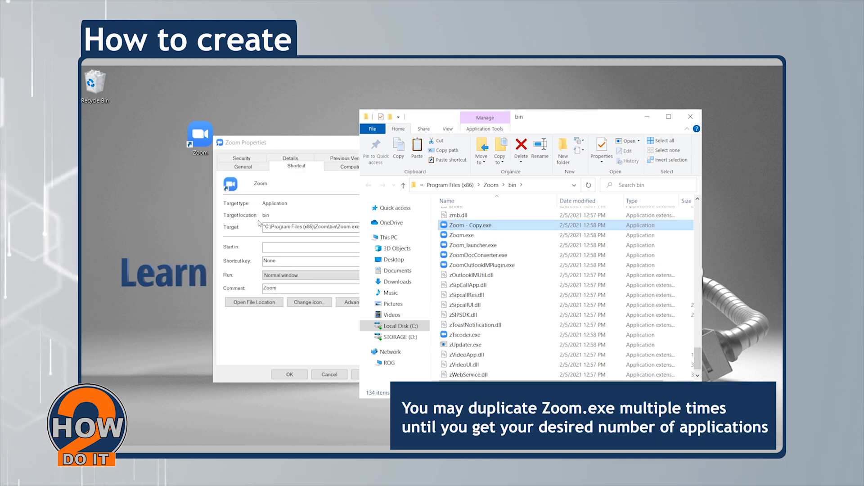
{"action": "left_click", "coordinate": [417, 149]}
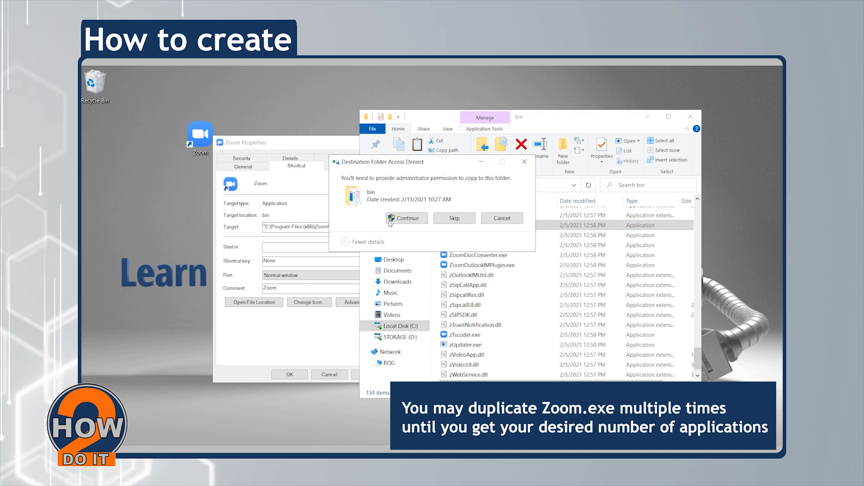
{"action": "left_click", "coordinate": [406, 218]}
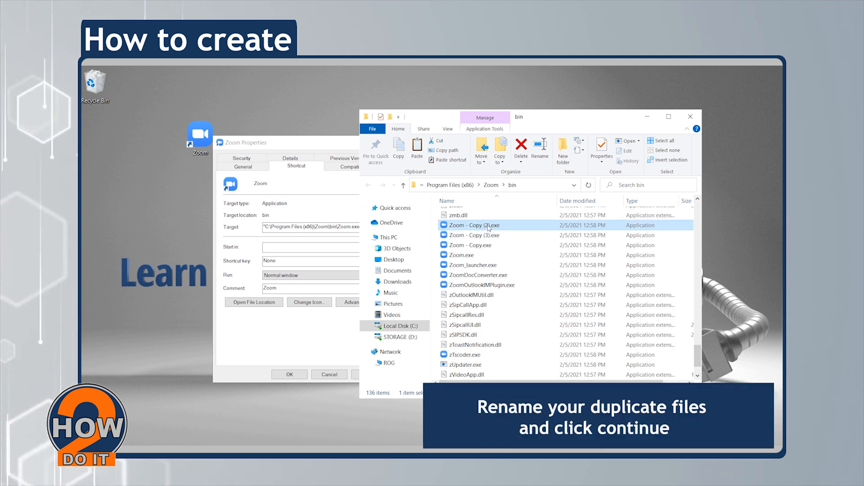
Rename the first Zoom.exe copy to Zoom1.exe, granting administrator permission.
{"action": "double_click", "coordinate": [475, 225]}
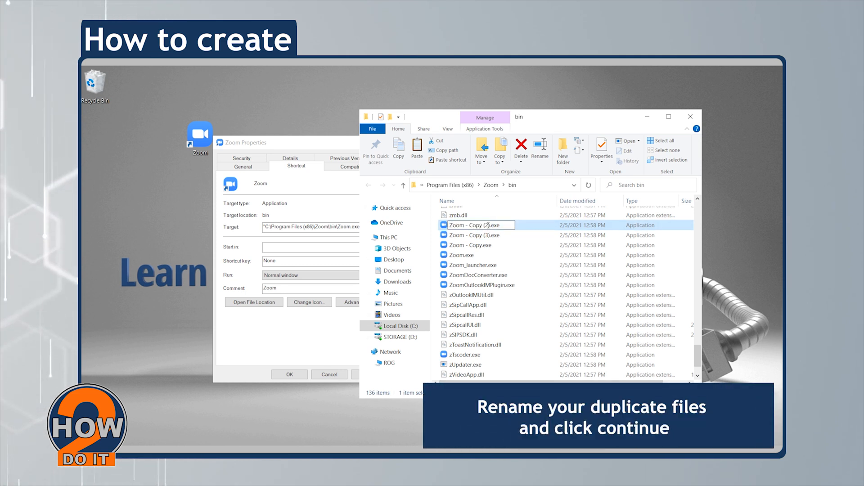
{"action": "double_click", "coordinate": [479, 225]}
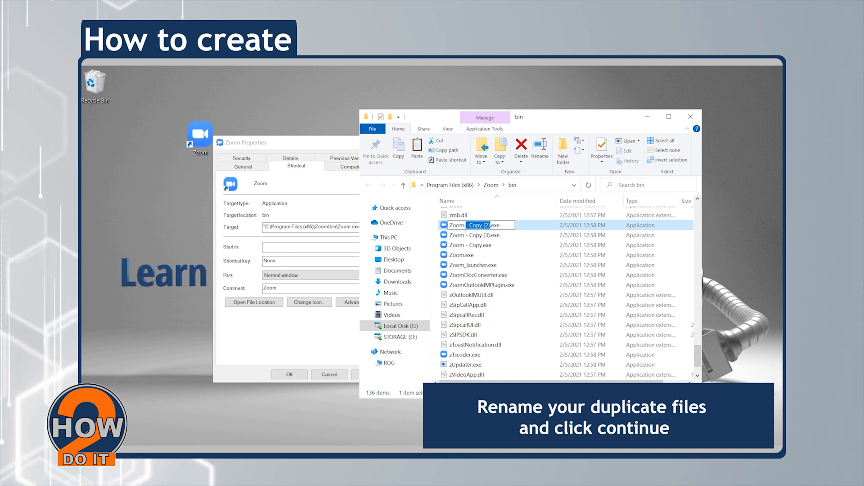
{"action": "type", "text": "Zoom1"}
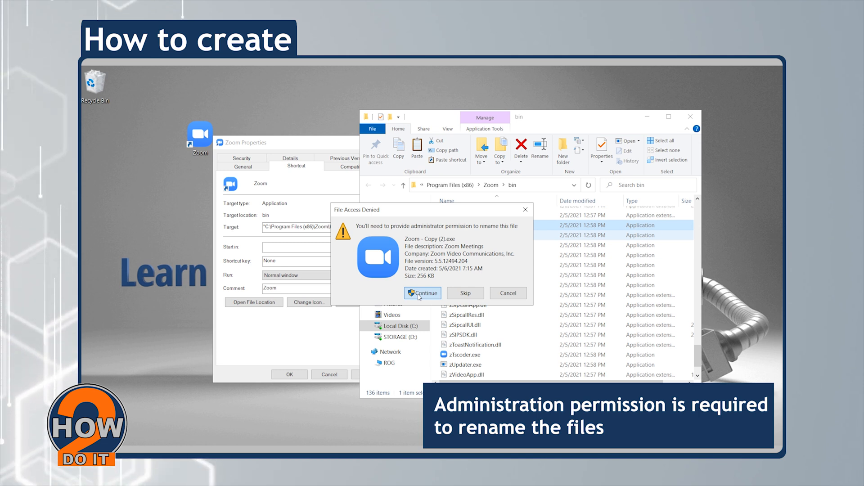
{"action": "left_click", "coordinate": [423, 293]}
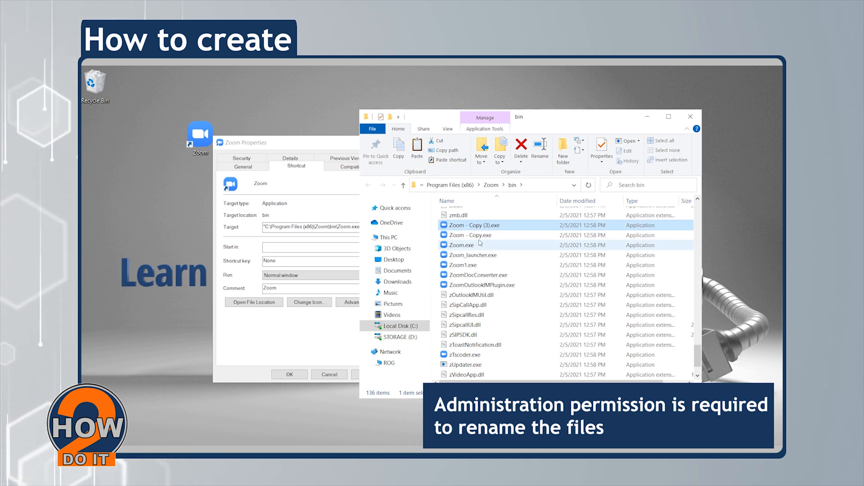
Rename the next copy to Zoom2.exe, granting administrator permission.
{"action": "left_click", "coordinate": [468, 226]}
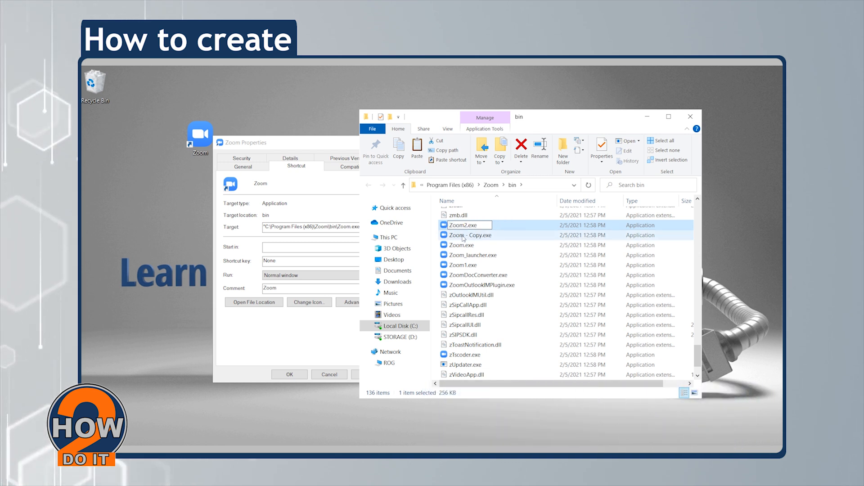
{"action": "key", "text": "Enter"}
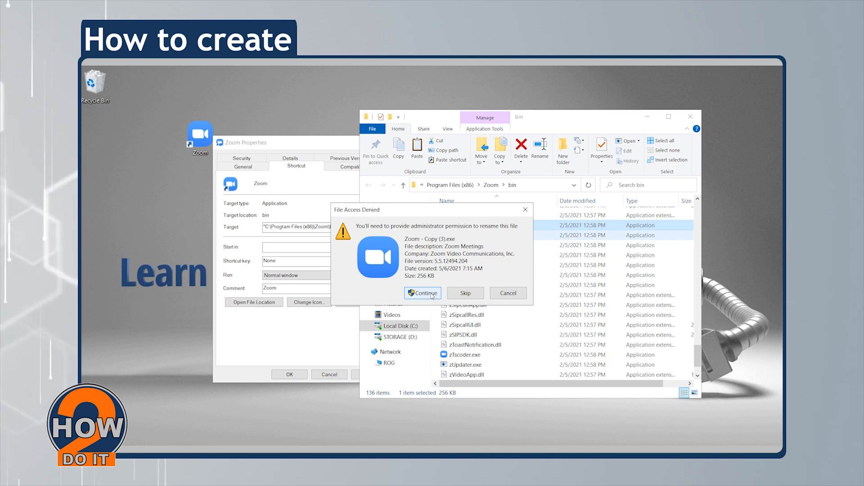
{"action": "left_click", "coordinate": [423, 293]}
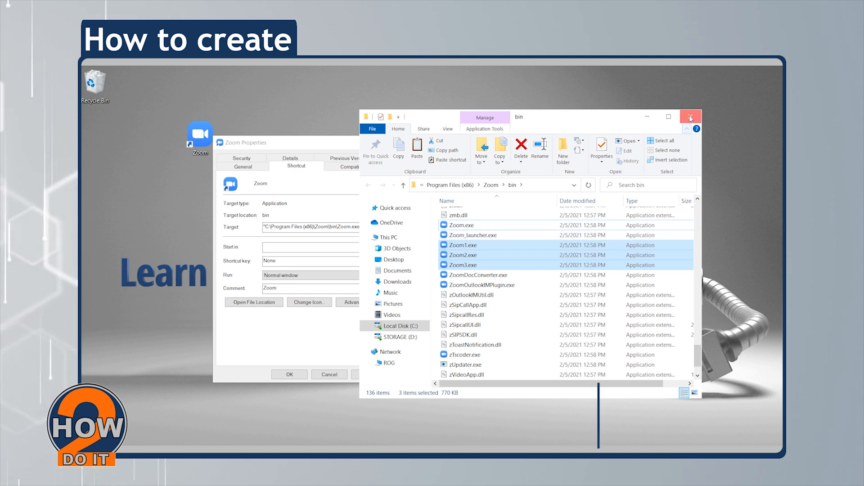
Close the bin folder and create duplicate Zoom shortcuts on the desktop via Create shortcut.
{"action": "left_click", "coordinate": [690, 117]}
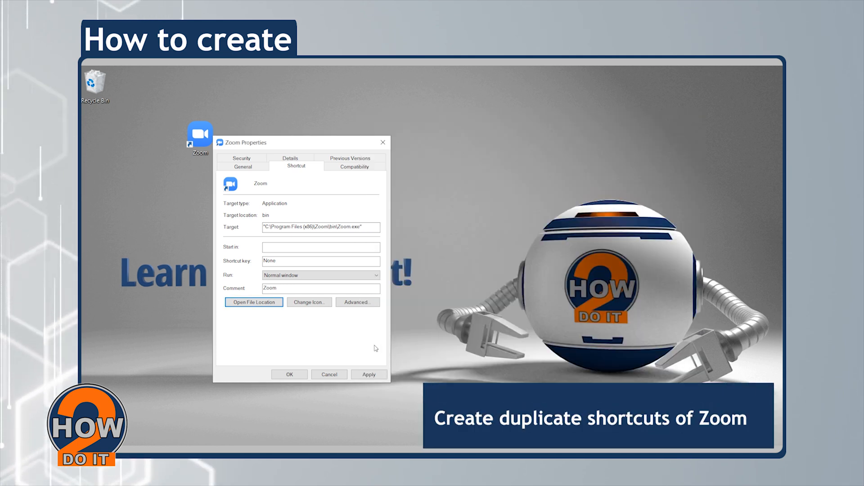
{"action": "right_click", "coordinate": [200, 135]}
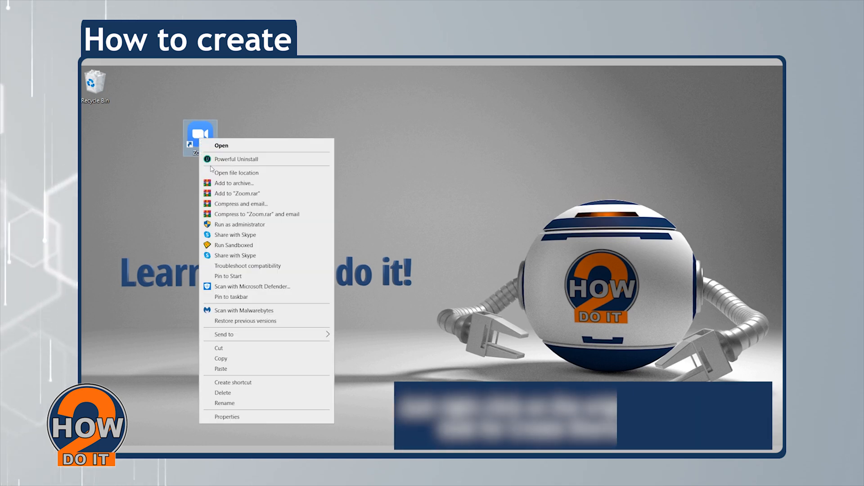
{"action": "left_click", "coordinate": [232, 381]}
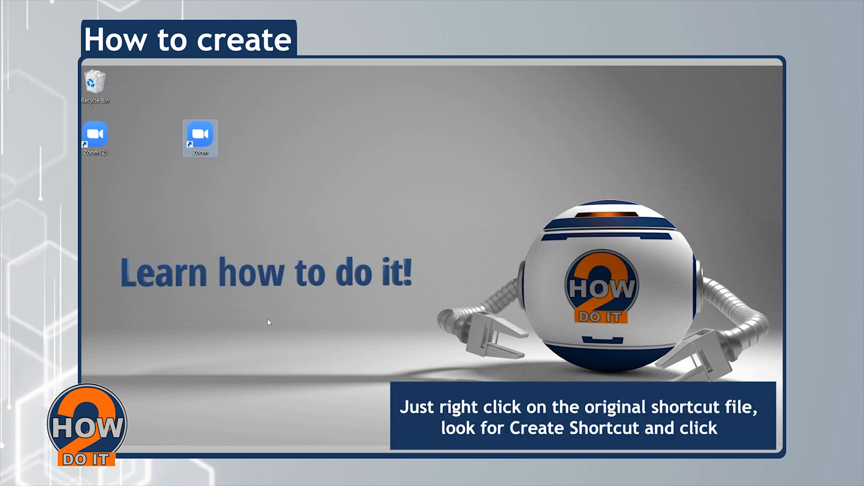
{"action": "right_click", "coordinate": [199, 138]}
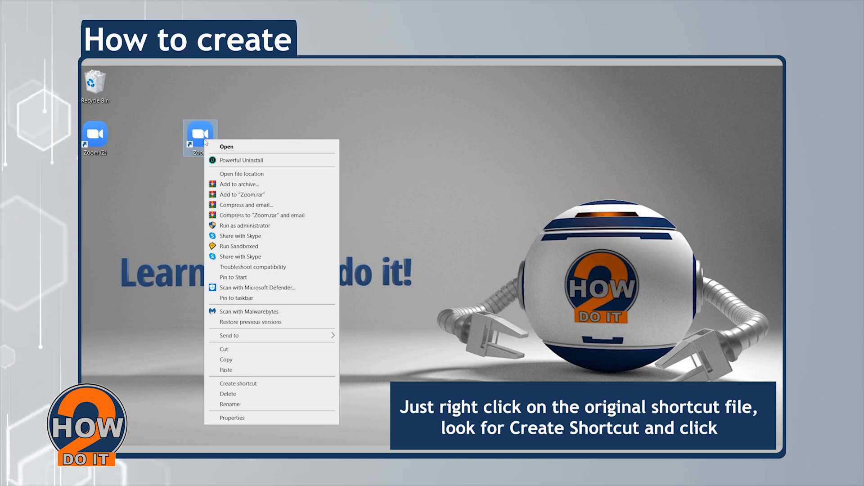
{"action": "left_click", "coordinate": [237, 384]}
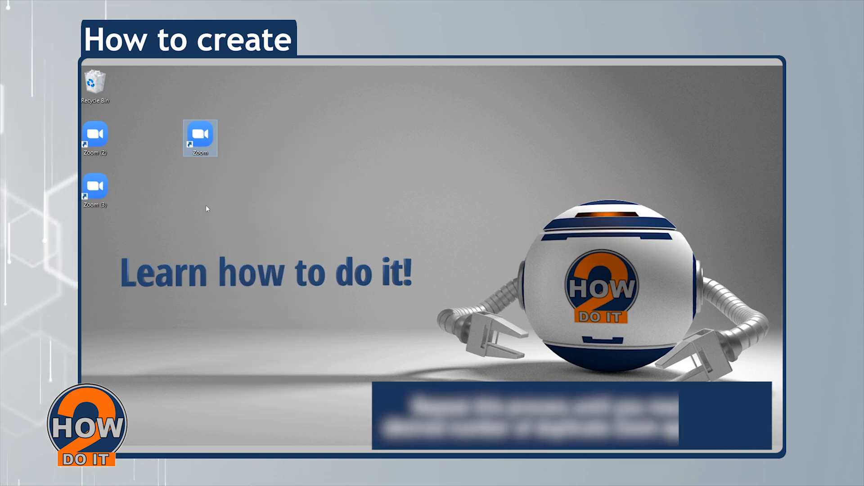
{"action": "right_click", "coordinate": [200, 138]}
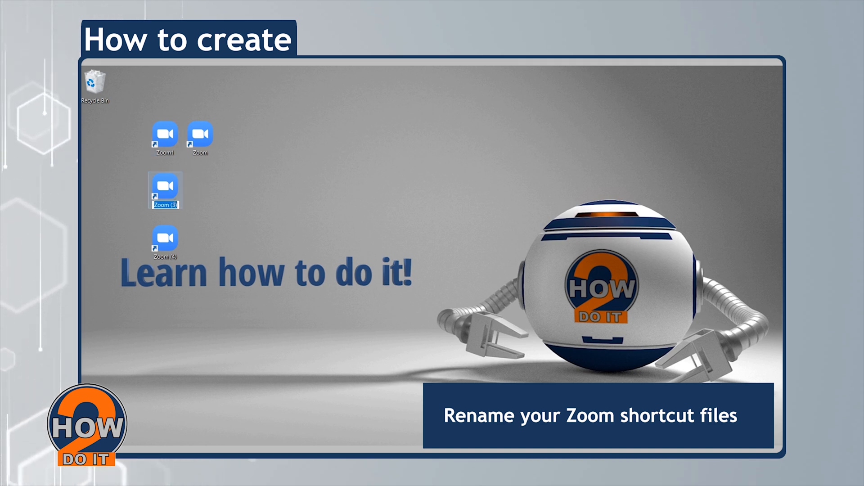
Bring up the rename options for the next duplicate Zoom shortcut.
{"action": "right_click", "coordinate": [164, 135]}
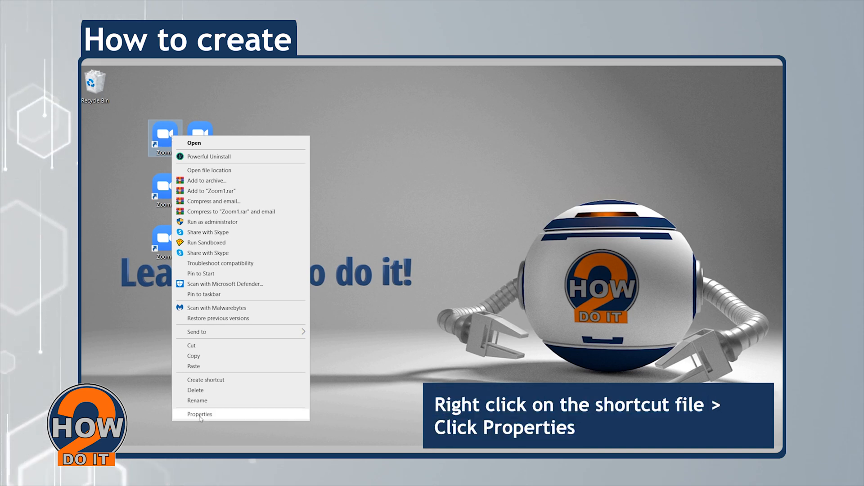
Point the Zoom1 shortcut at Zoom1.exe and the Zoom2 shortcut at Zoom2.exe, applying each change.
{"action": "left_click", "coordinate": [200, 414]}
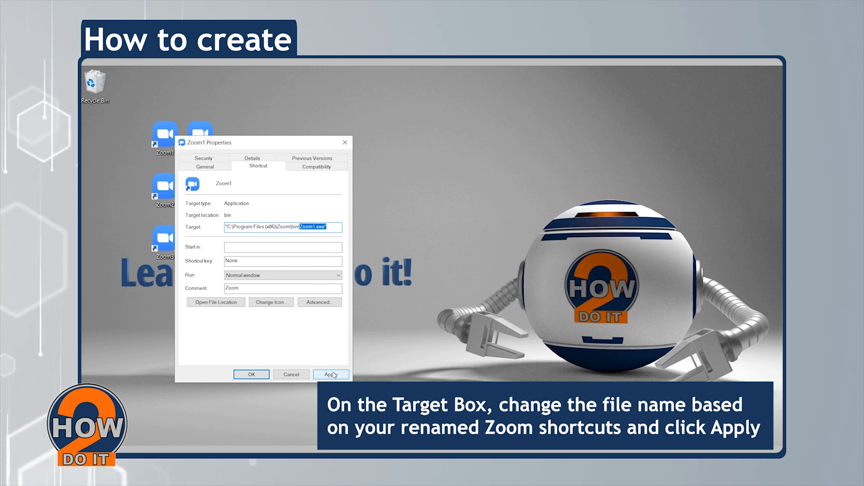
{"action": "left_click", "coordinate": [331, 375]}
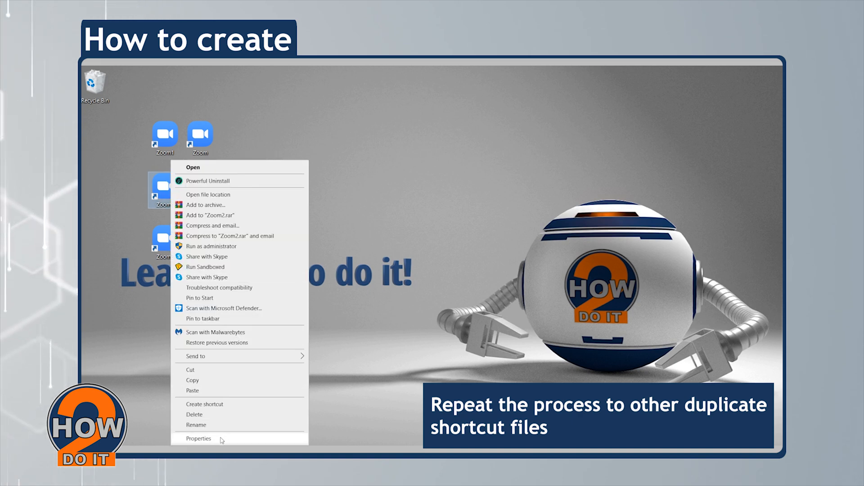
{"action": "left_click", "coordinate": [198, 439]}
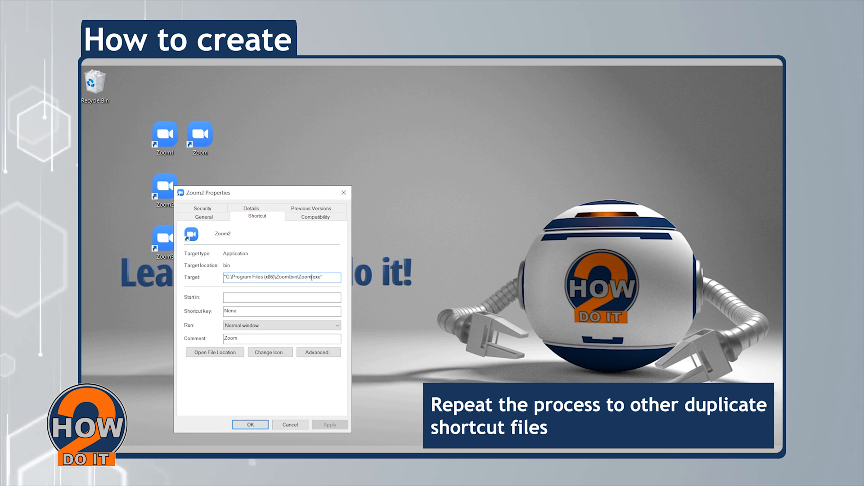
{"action": "left_click", "coordinate": [329, 424]}
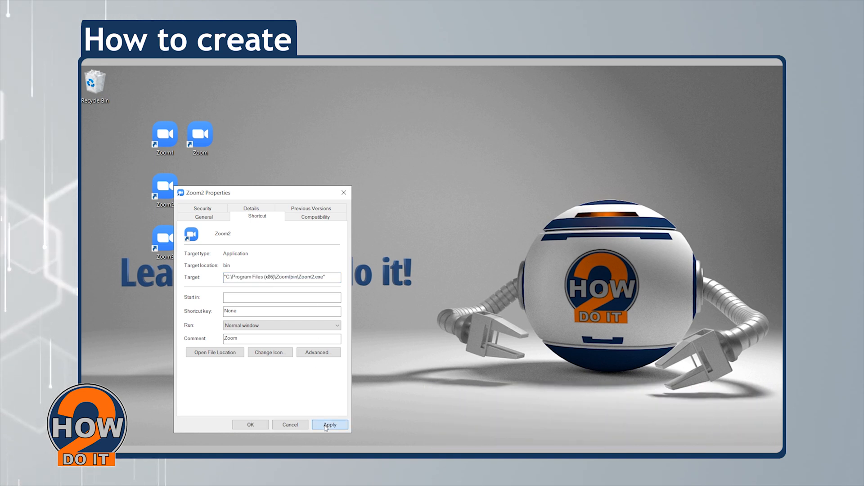
Edit the Zoom3 shortcut's target path toward Zoom3.exe in its Properties.
{"action": "right_click", "coordinate": [163, 241]}
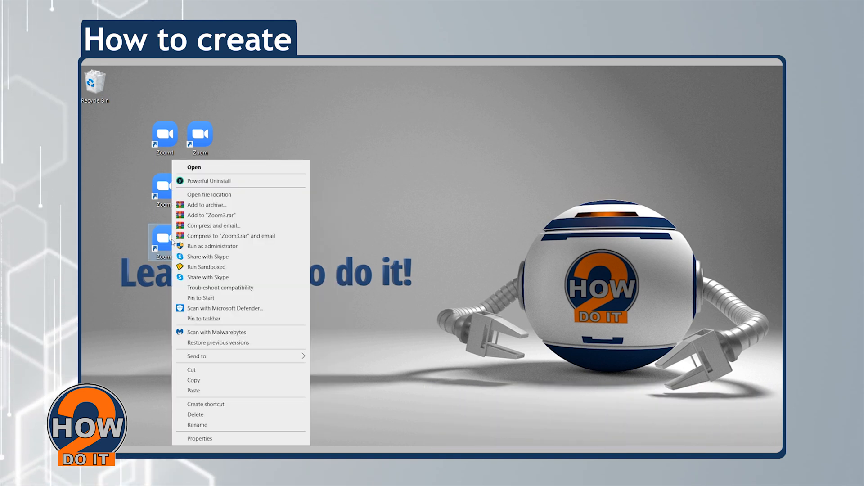
{"action": "left_click", "coordinate": [200, 439]}
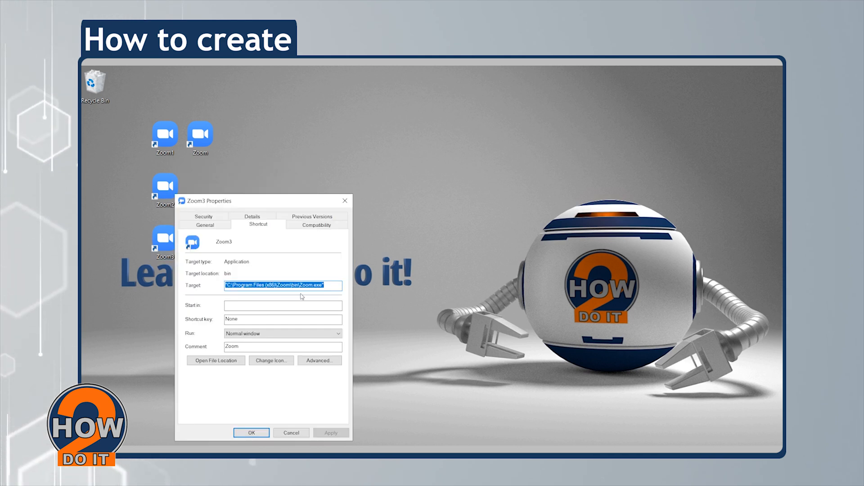
{"action": "left_click", "coordinate": [282, 286]}
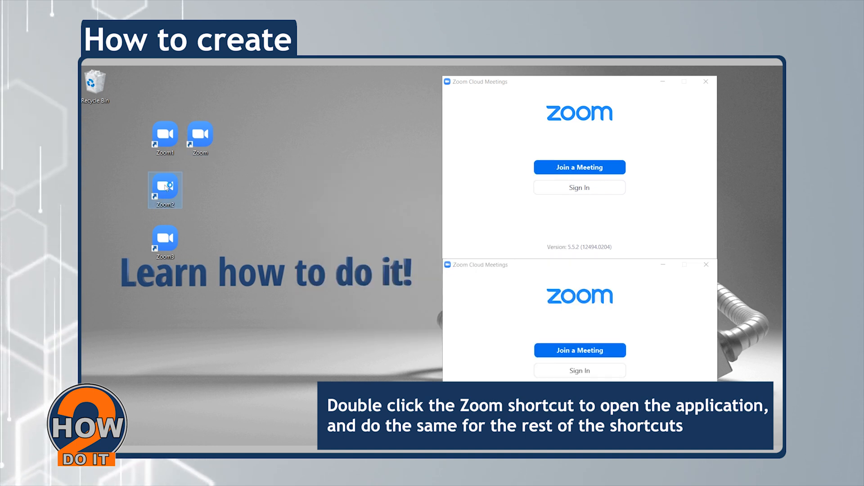
Launch separate Zoom clients from the Zoom2 and Zoom3 shortcuts.
{"action": "double_click", "coordinate": [164, 190]}
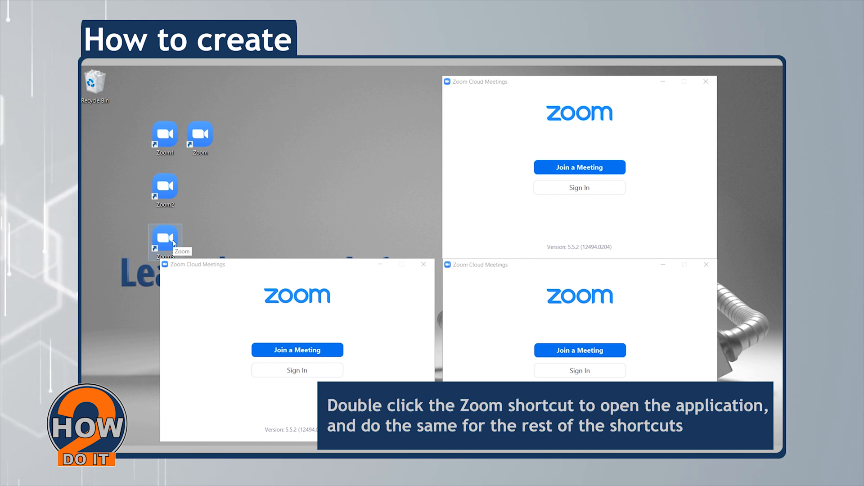
{"action": "double_click", "coordinate": [164, 237]}
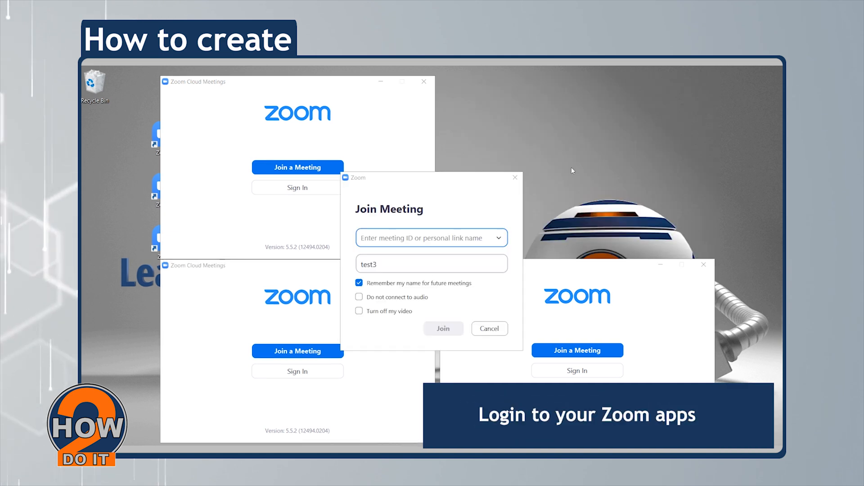
{"action": "left_click", "coordinate": [432, 264]}
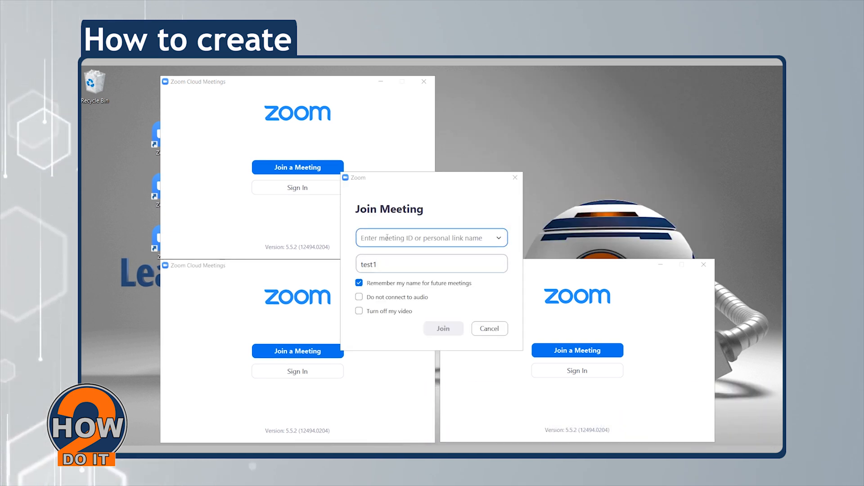
{"action": "type", "text": "81242142080"}
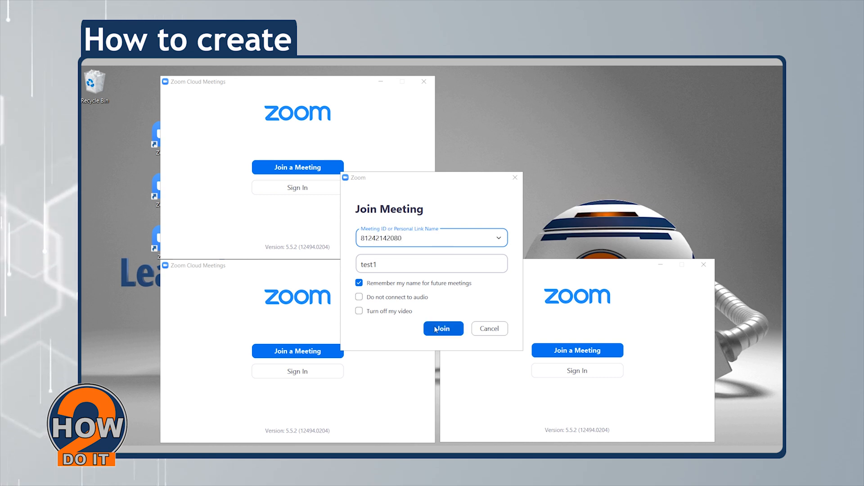
{"action": "left_click", "coordinate": [442, 329]}
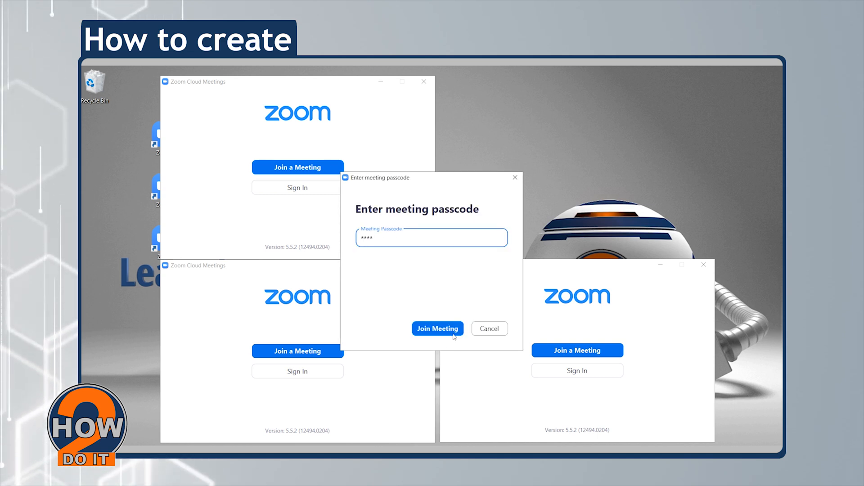
{"action": "left_click", "coordinate": [437, 328]}
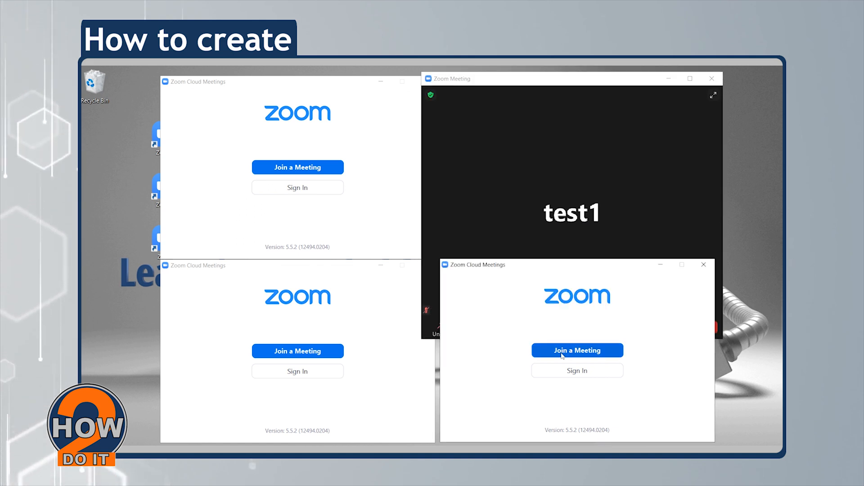
Start joining the same meeting from another client and connect its computer audio.
{"action": "left_click", "coordinate": [578, 350]}
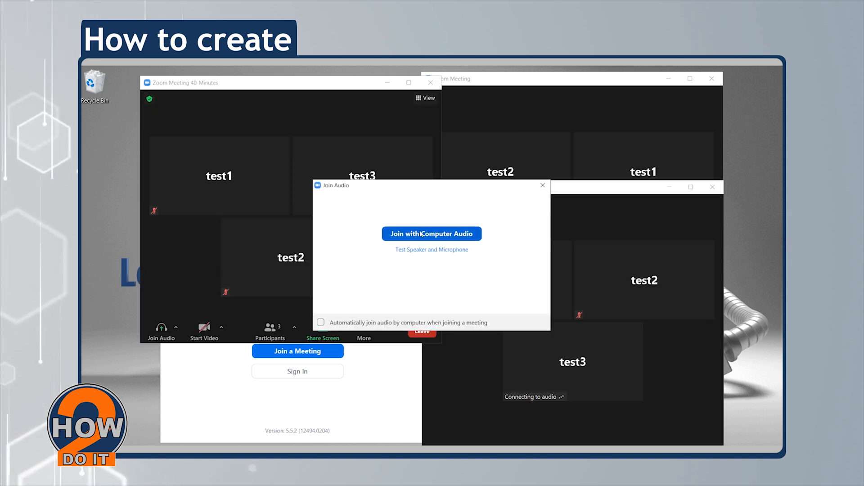
{"action": "left_click", "coordinate": [431, 233]}
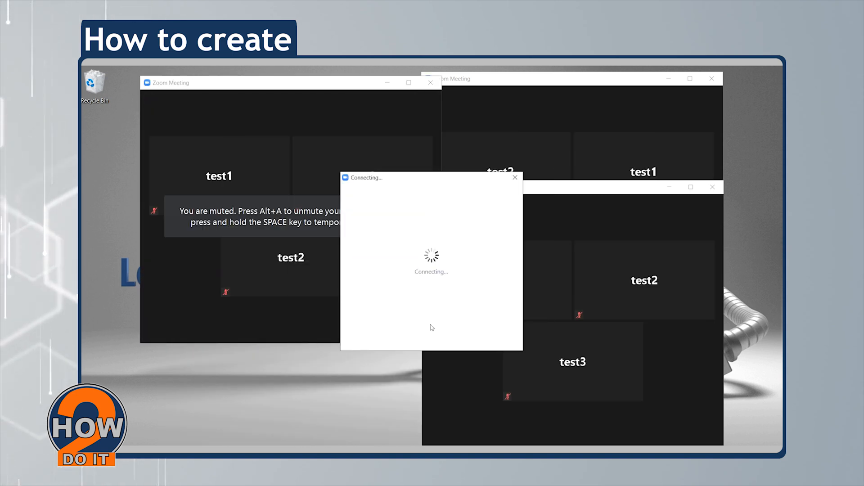